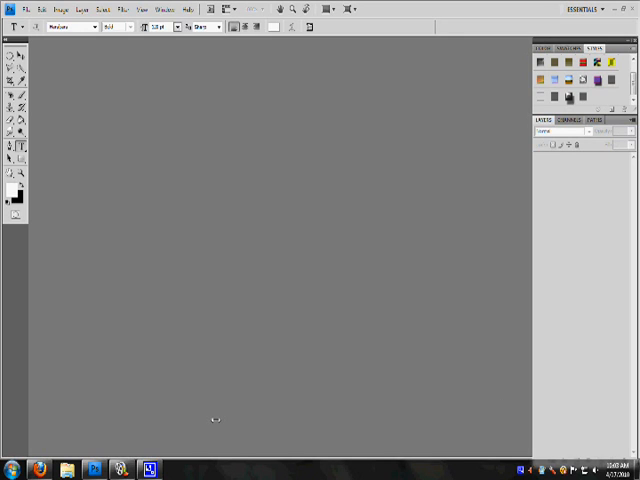
{"action": "mouse_move", "coordinate": [188, 256]}
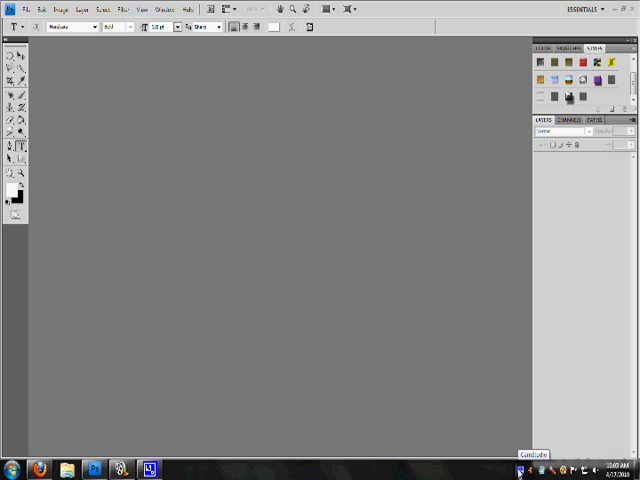
{"action": "mouse_move", "coordinate": [384, 390]}
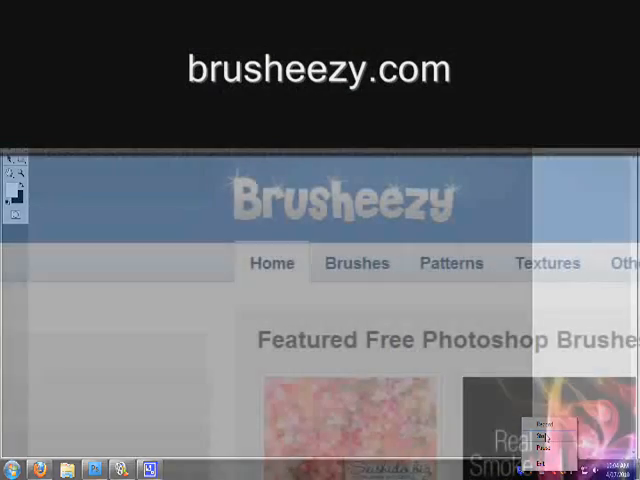
Browse Brusheezy's homepage and its other resource categories list
{"action": "scroll", "scroll_direction": "down", "scroll_amount": 3}
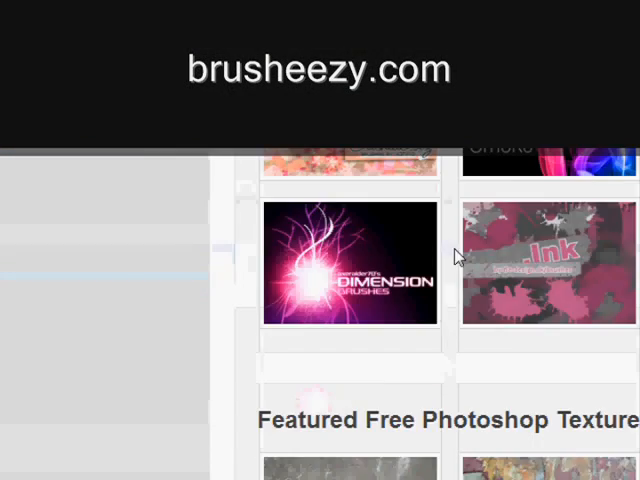
{"action": "scroll", "scroll_direction": "up", "scroll_amount": 3}
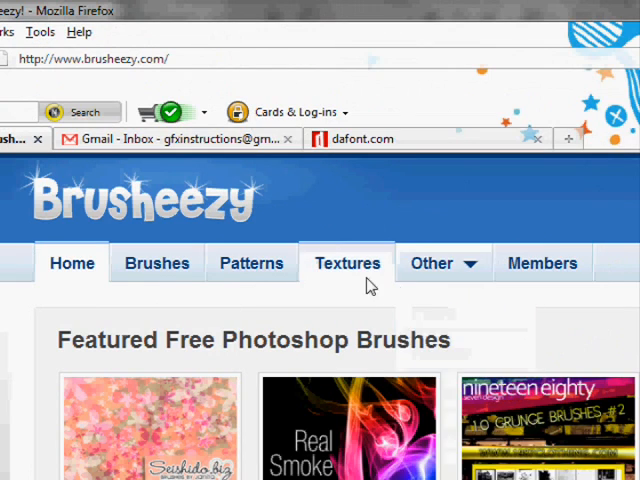
{"action": "left_click", "coordinate": [432, 262]}
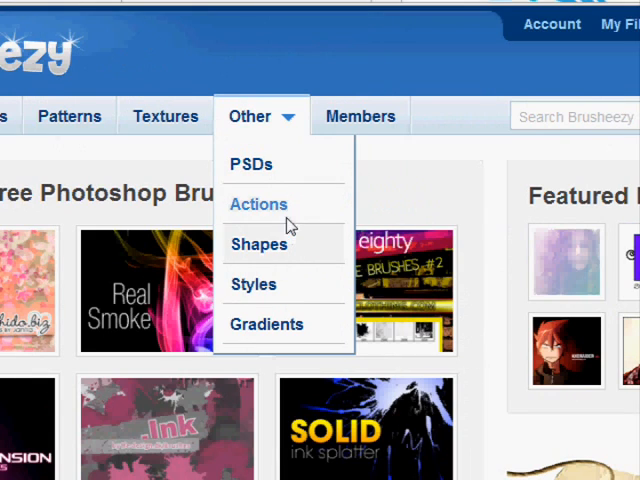
{"action": "mouse_move", "coordinate": [288, 224]}
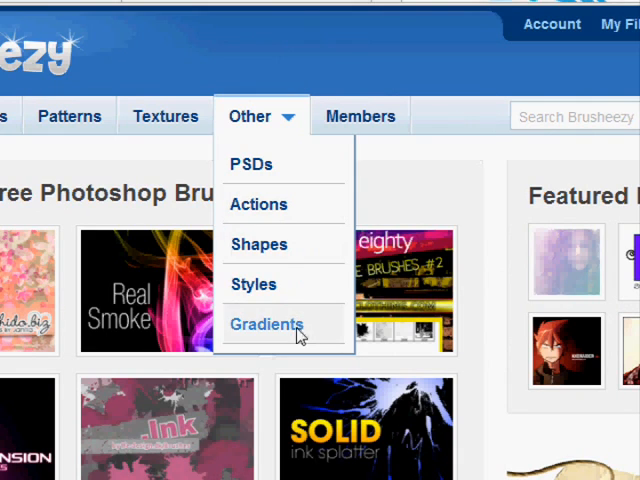
{"action": "left_click", "coordinate": [266, 324]}
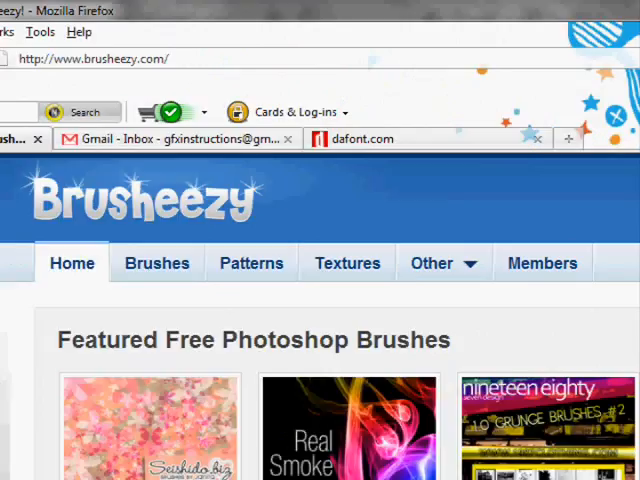
Switch to Gmail and view the [Brusheezy] Activate your account message
{"action": "left_click", "coordinate": [160, 140]}
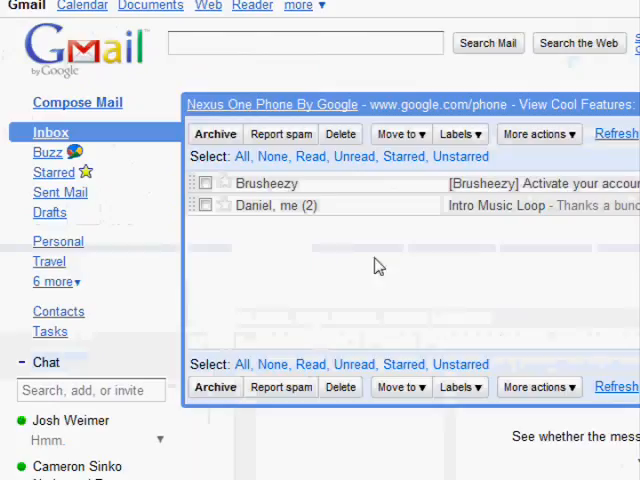
{"action": "left_click", "coordinate": [268, 184]}
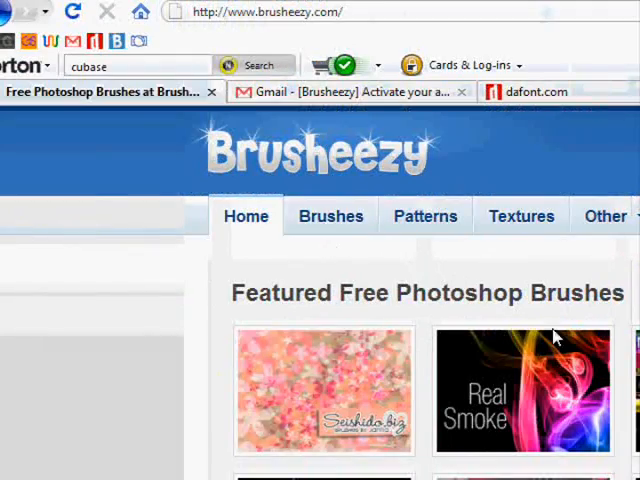
Go to the Real Smoke Photoshop Brushes page from the Featured Free Photoshop Brushes
{"action": "scroll", "scroll_direction": "down", "scroll_amount": 3}
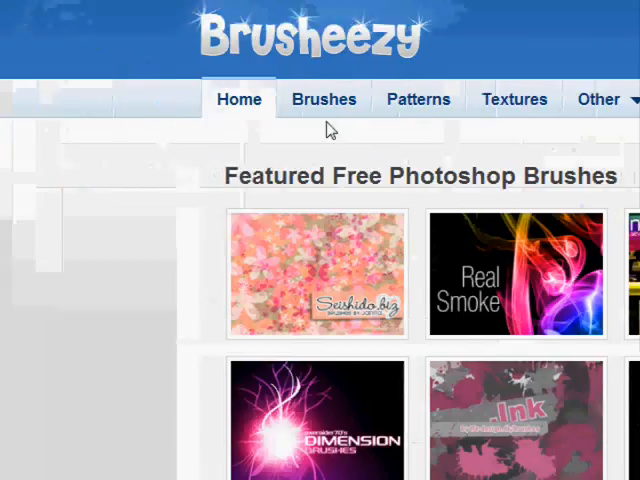
{"action": "left_click", "coordinate": [516, 276]}
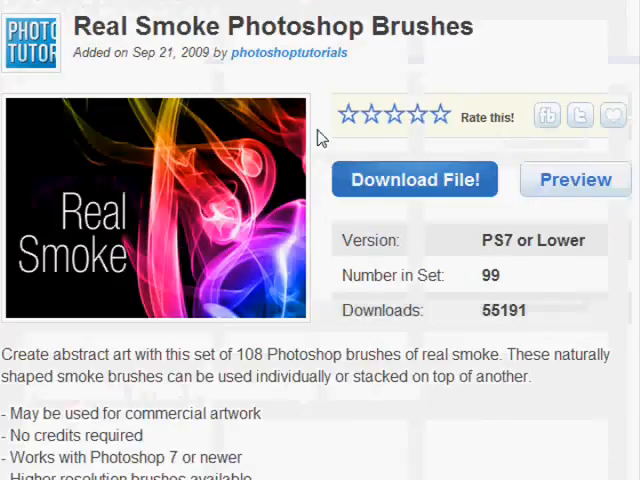
{"action": "scroll", "scroll_direction": "up", "scroll_amount": 3}
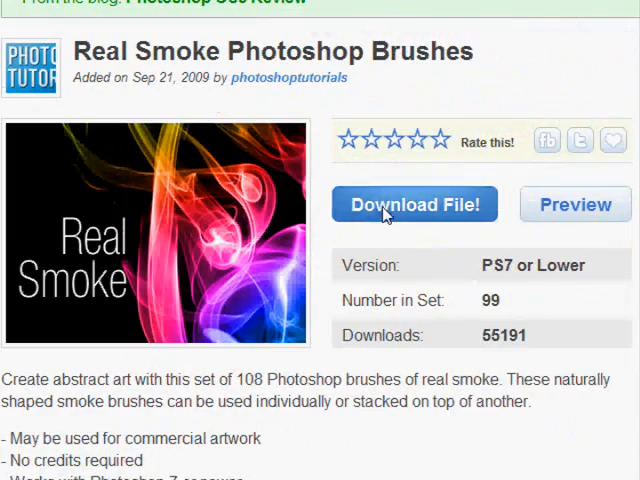
{"action": "mouse_move", "coordinate": [344, 204]}
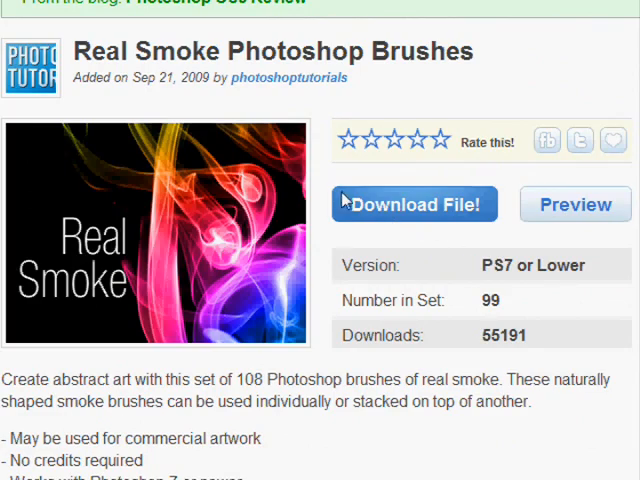
Download the Real_Smoke zip, keeping 'Open with WinRAR ZIP (default)' and confirming
{"action": "left_click", "coordinate": [412, 204]}
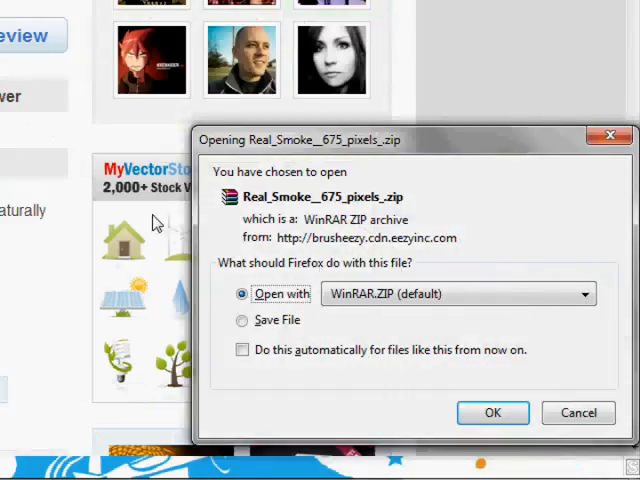
{"action": "left_click", "coordinate": [492, 412]}
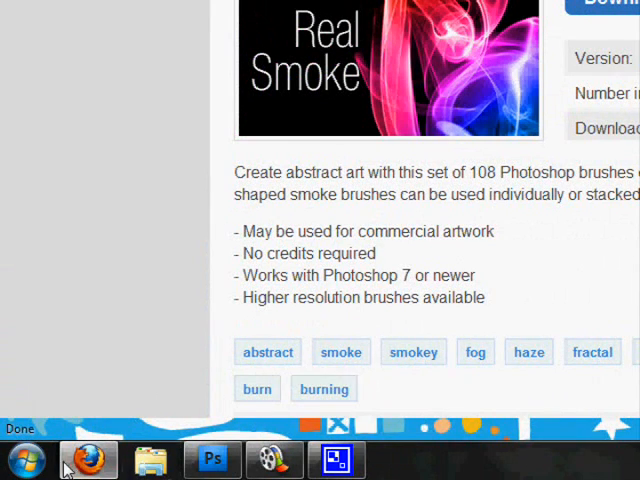
{"action": "left_click", "coordinate": [604, 4]}
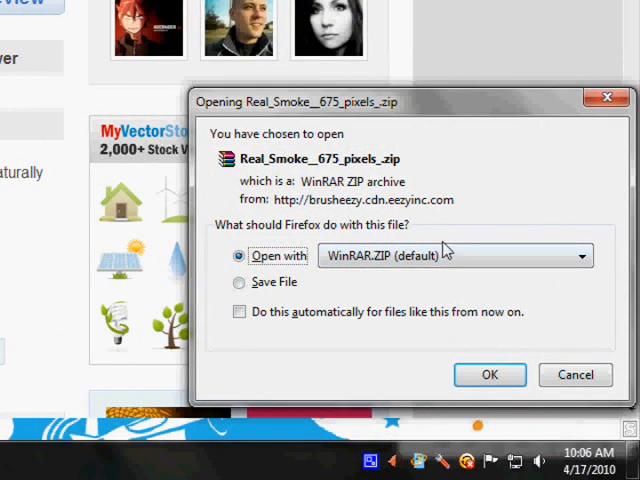
{"action": "mouse_move", "coordinate": [436, 284]}
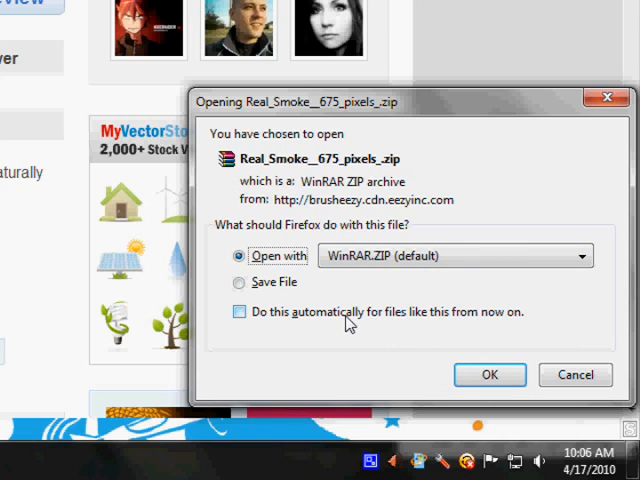
{"action": "mouse_move", "coordinate": [352, 330]}
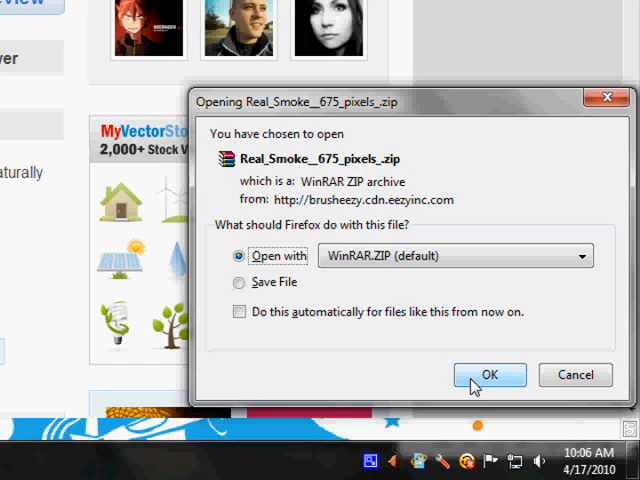
{"action": "left_click", "coordinate": [488, 376]}
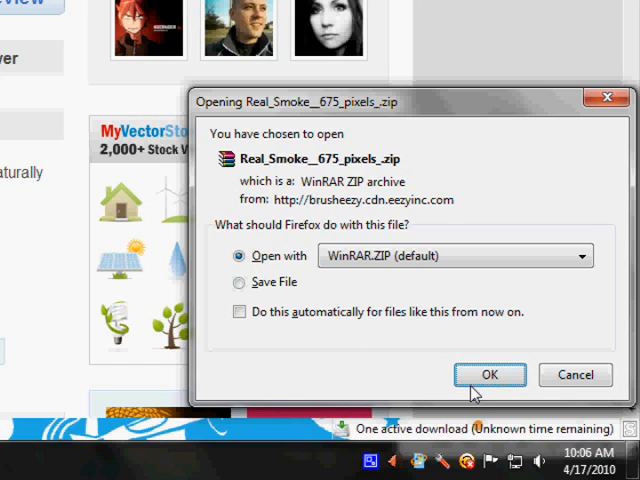
{"action": "left_click", "coordinate": [488, 374]}
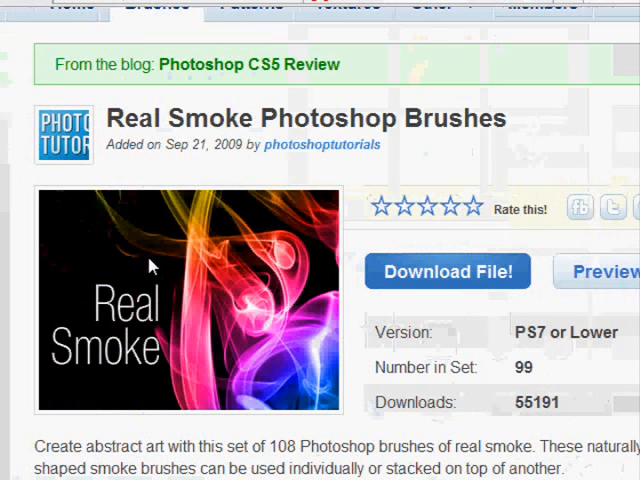
Select Real Smoke (675 pixels).ABR in the archive and start Extract To
{"action": "scroll", "scroll_direction": "right", "scroll_amount": 3}
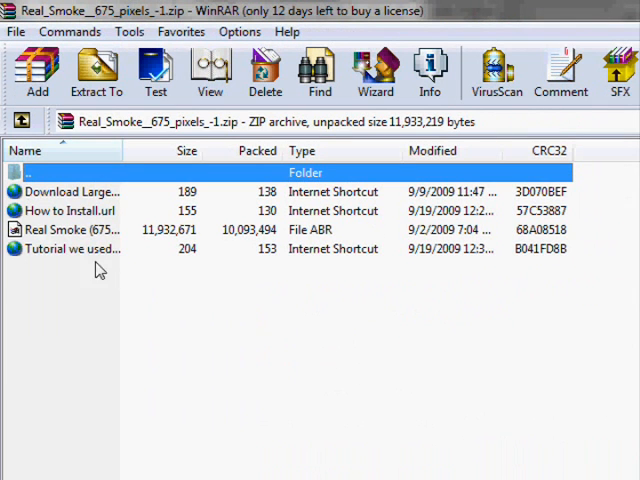
{"action": "left_click", "coordinate": [70, 228]}
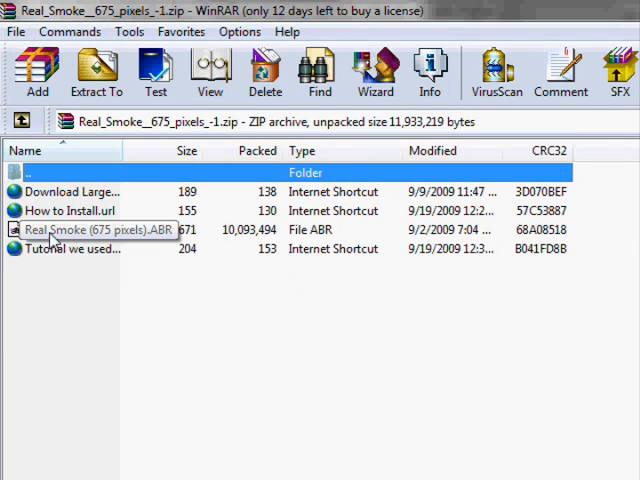
{"action": "left_click", "coordinate": [90, 228]}
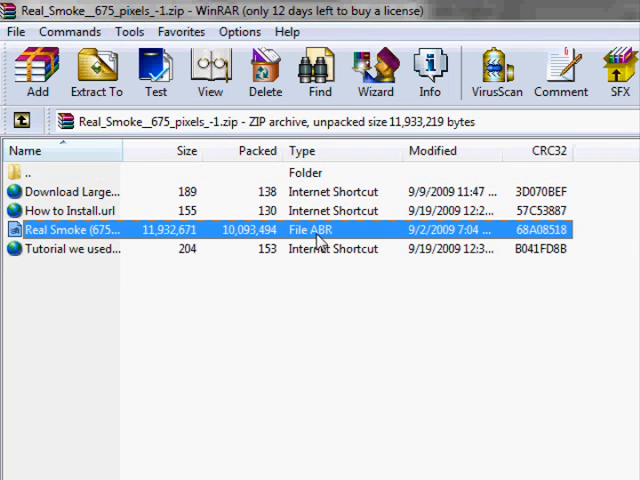
{"action": "left_click", "coordinate": [96, 72]}
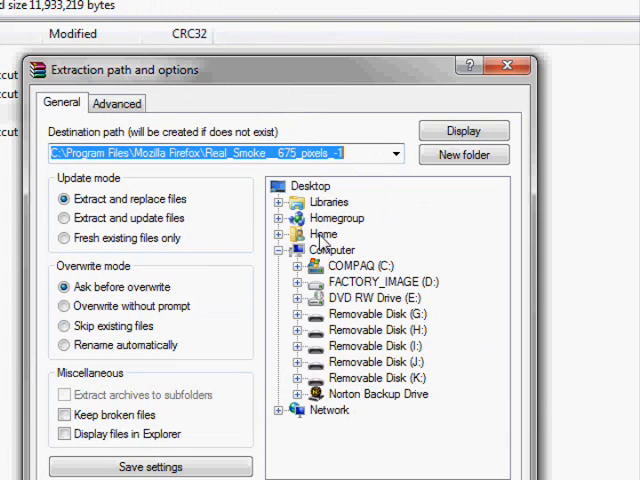
{"action": "mouse_move", "coordinate": [336, 232]}
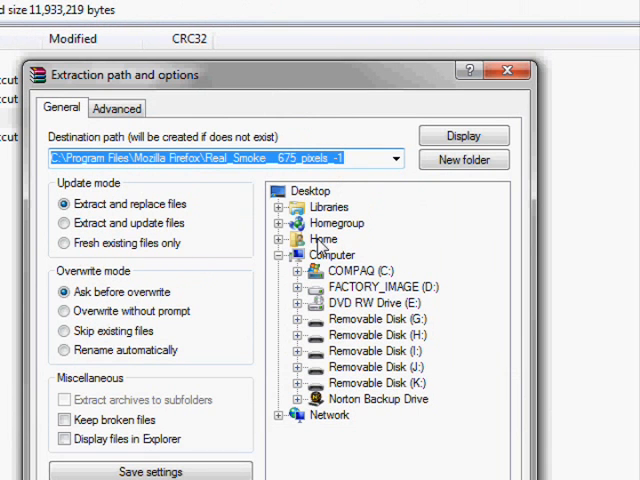
Extract the brush file into the PhotoShop BRUSHES folder, overwriting the existing Real Smoke file
{"action": "left_click", "coordinate": [282, 208]}
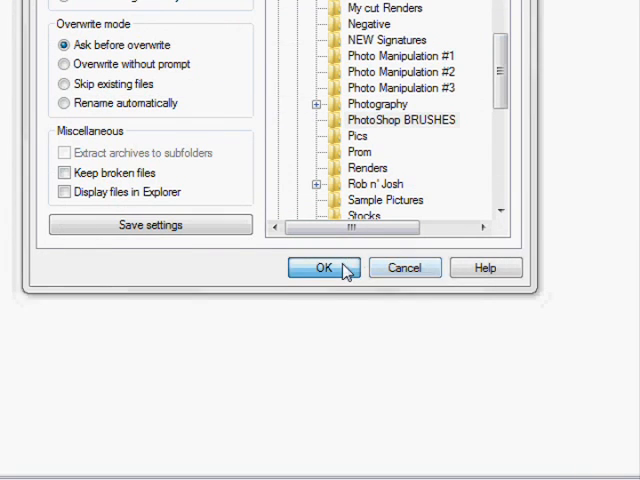
{"action": "left_click", "coordinate": [322, 268]}
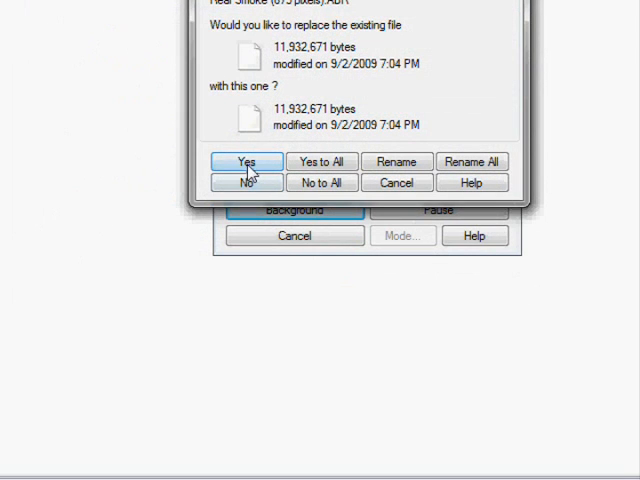
{"action": "left_click", "coordinate": [244, 160]}
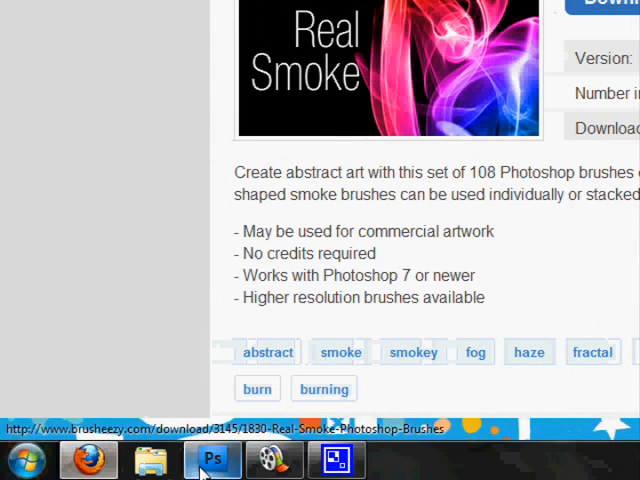
With the Brush tool active, load Real Smoke (675 pixels).ABR via the brush picker's Load Brushes
{"action": "left_click", "coordinate": [212, 460]}
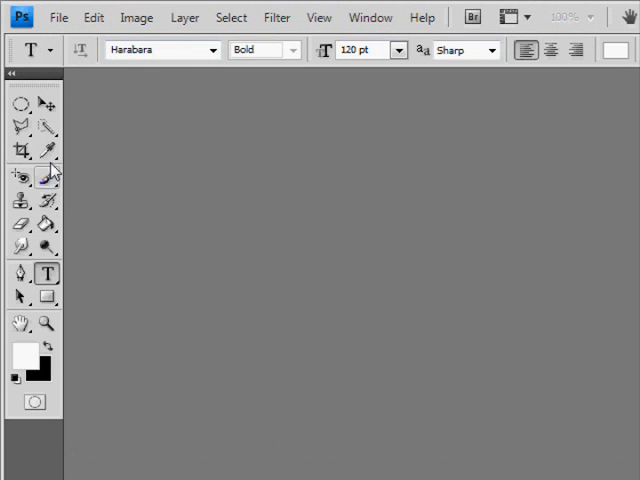
{"action": "left_click", "coordinate": [48, 178]}
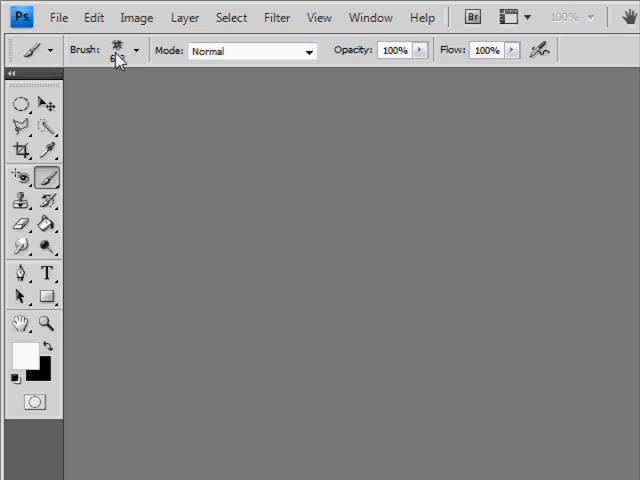
{"action": "left_click", "coordinate": [136, 52]}
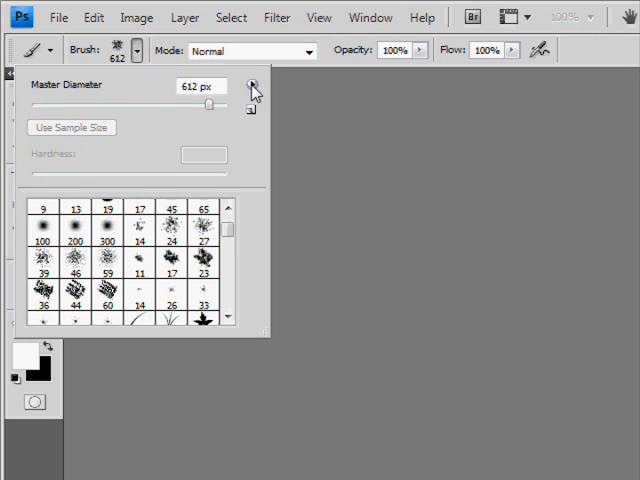
{"action": "left_click", "coordinate": [256, 88]}
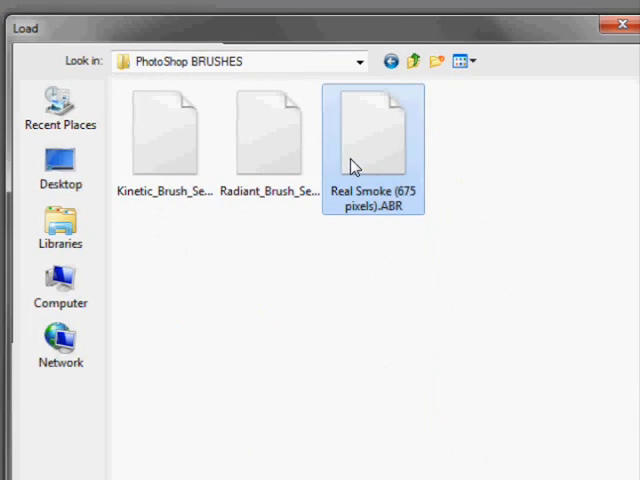
{"action": "double_click", "coordinate": [372, 136]}
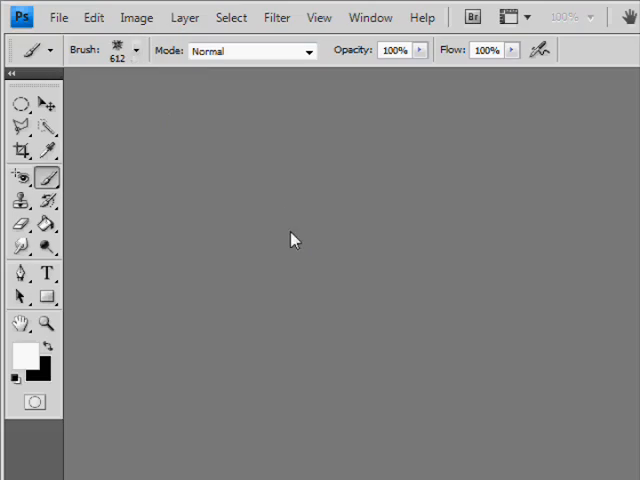
{"action": "mouse_move", "coordinate": [140, 160]}
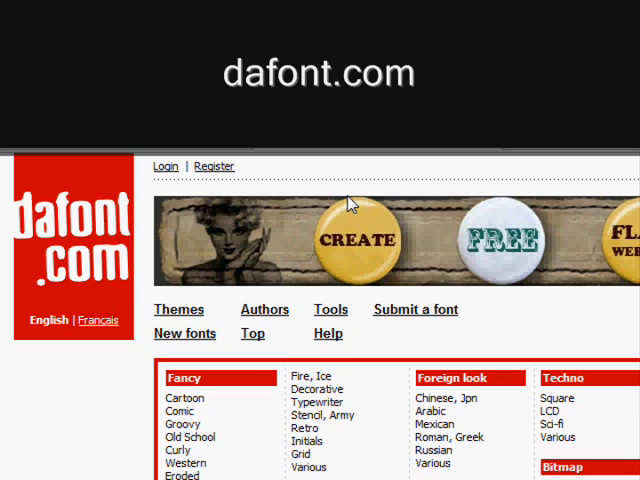
{"action": "mouse_move", "coordinate": [352, 204]}
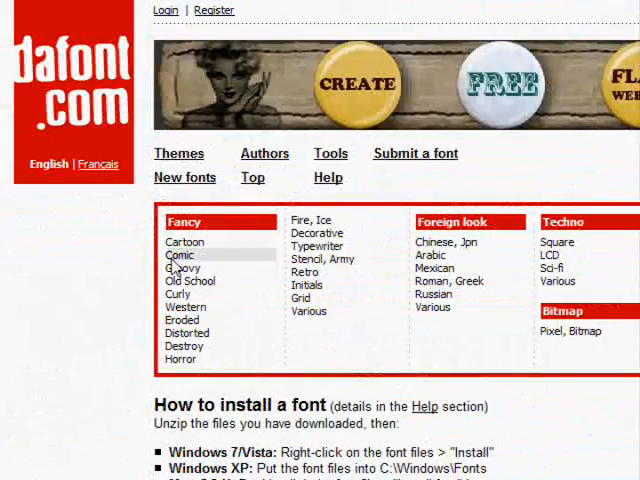
Scroll dafont.com down to Last fonts added to reach Angel Tears and its Download button
{"action": "scroll", "scroll_direction": "down", "scroll_amount": 3}
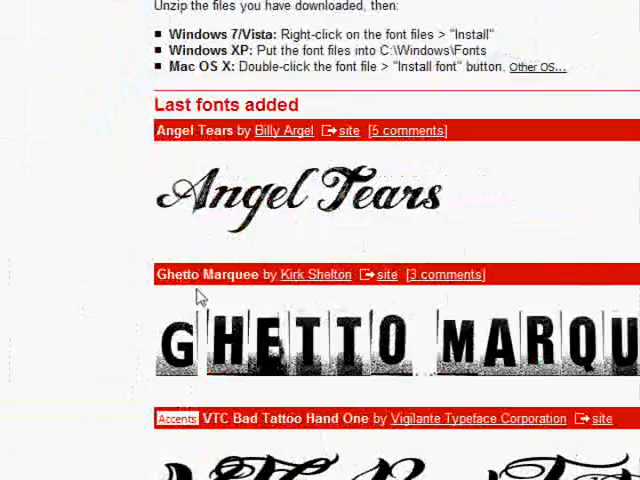
{"action": "scroll", "scroll_direction": "down", "scroll_amount": 3}
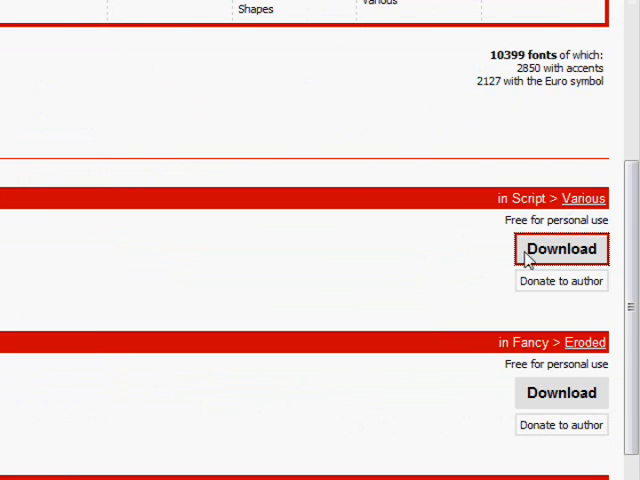
Download angel_tears.zip, confirming 'Open with WinRAR.ZIP (default)'
{"action": "left_click", "coordinate": [560, 250]}
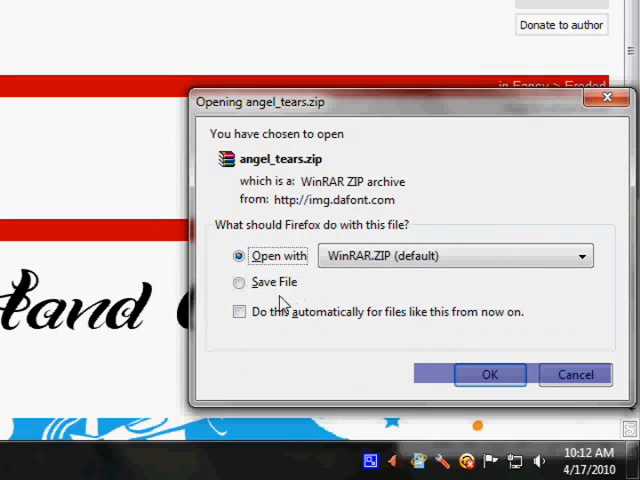
{"action": "mouse_move", "coordinate": [424, 372]}
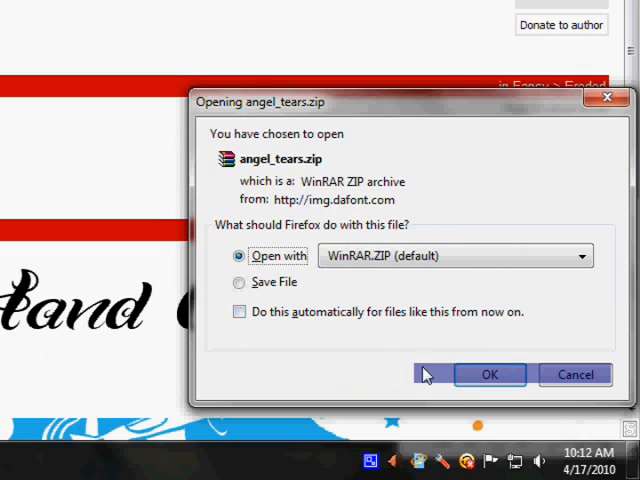
{"action": "left_click", "coordinate": [488, 374]}
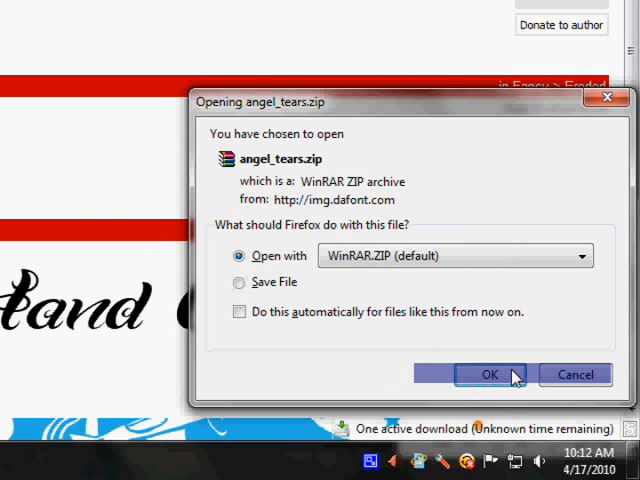
{"action": "mouse_move", "coordinate": [348, 382]}
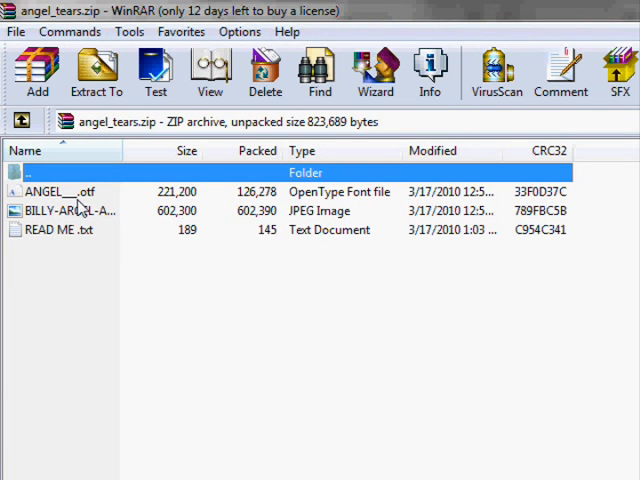
{"action": "mouse_move", "coordinate": [196, 184]}
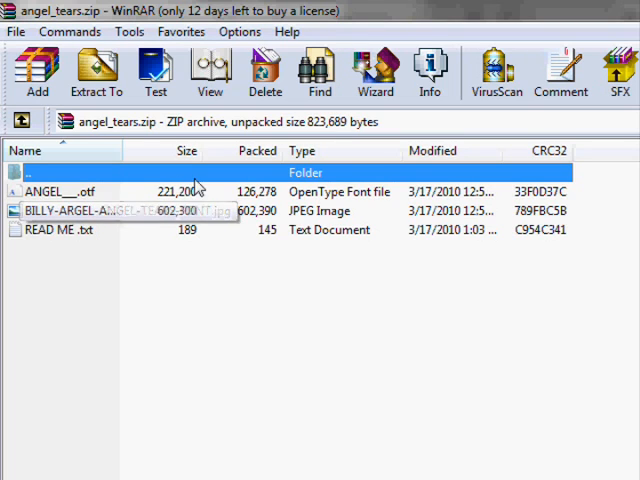
{"action": "mouse_move", "coordinate": [232, 212]}
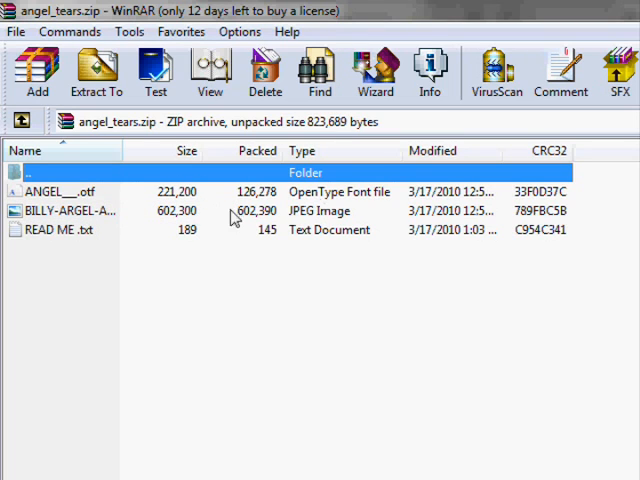
Extract the ANGEL___.otf font file from angel_tears.zip to the desktop
{"action": "left_click", "coordinate": [96, 72]}
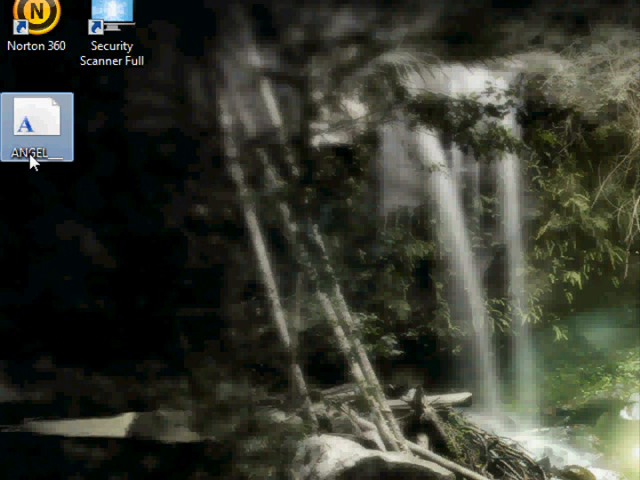
Install the Angel Tears font from the desktop file, replacing the existing trial version
{"action": "right_click", "coordinate": [32, 120]}
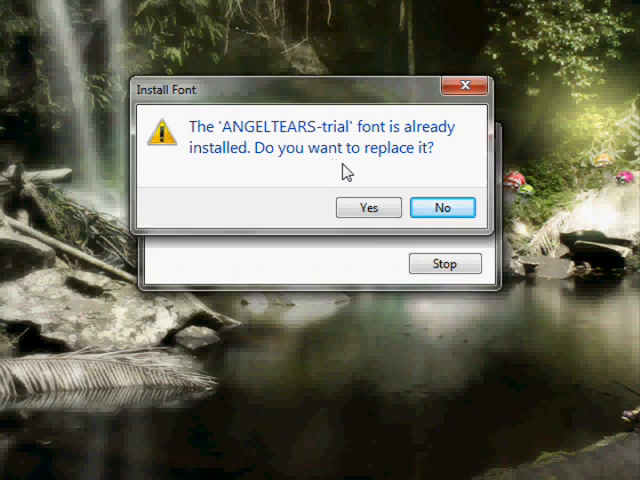
{"action": "mouse_move", "coordinate": [376, 212]}
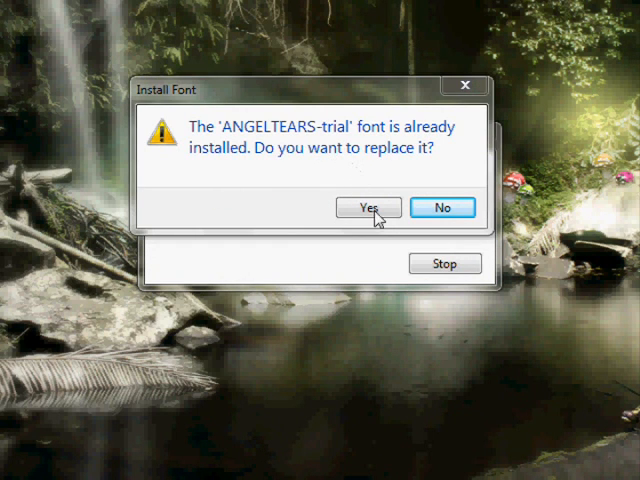
{"action": "left_click", "coordinate": [368, 208]}
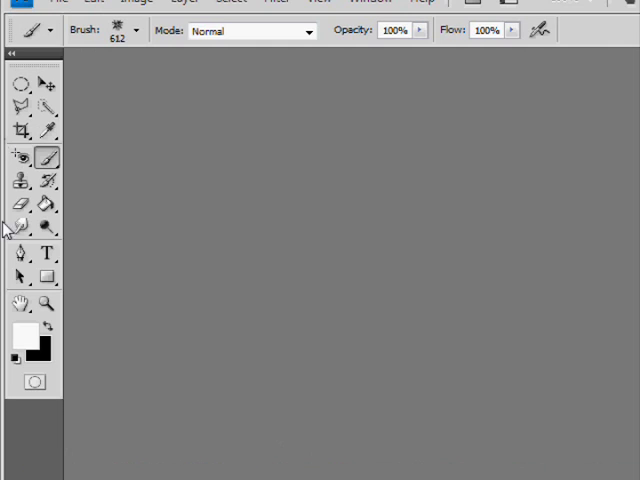
Activate the Type tool with ANGEL TEARS (trial style) at 120 pt as the current font
{"action": "left_click", "coordinate": [44, 254]}
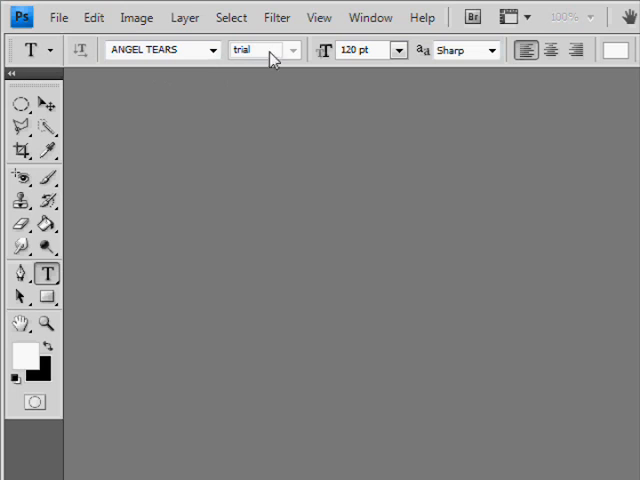
{"action": "mouse_move", "coordinate": [404, 140]}
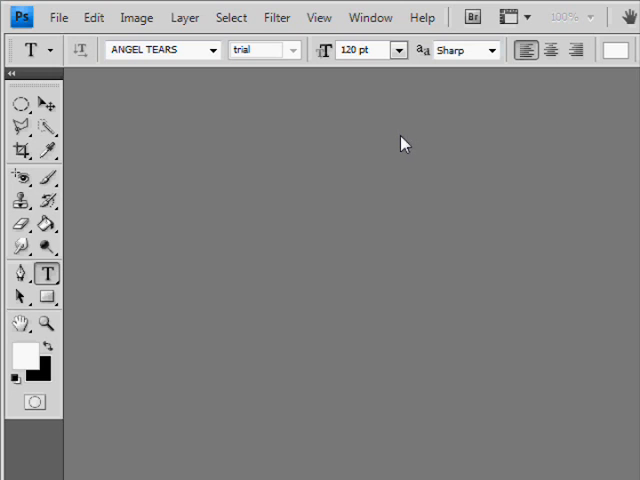
{"action": "mouse_move", "coordinate": [44, 156]}
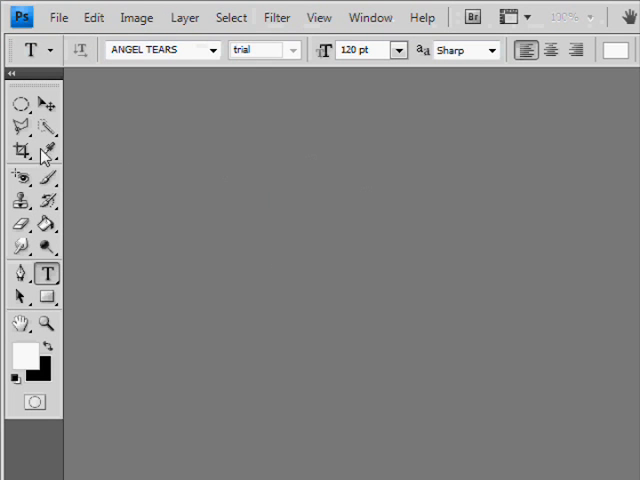
{"action": "mouse_move", "coordinate": [40, 172]}
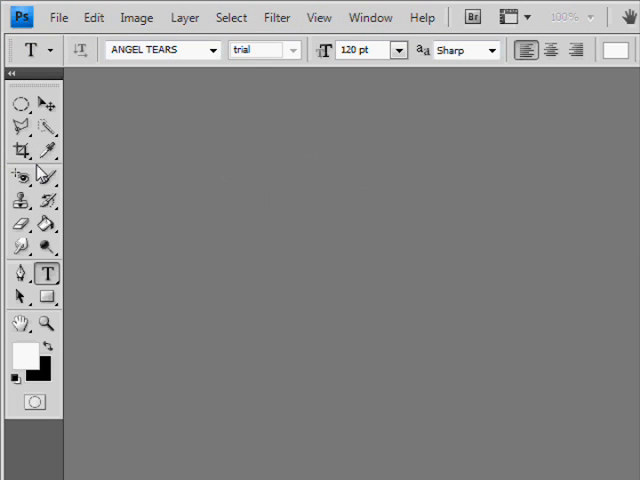